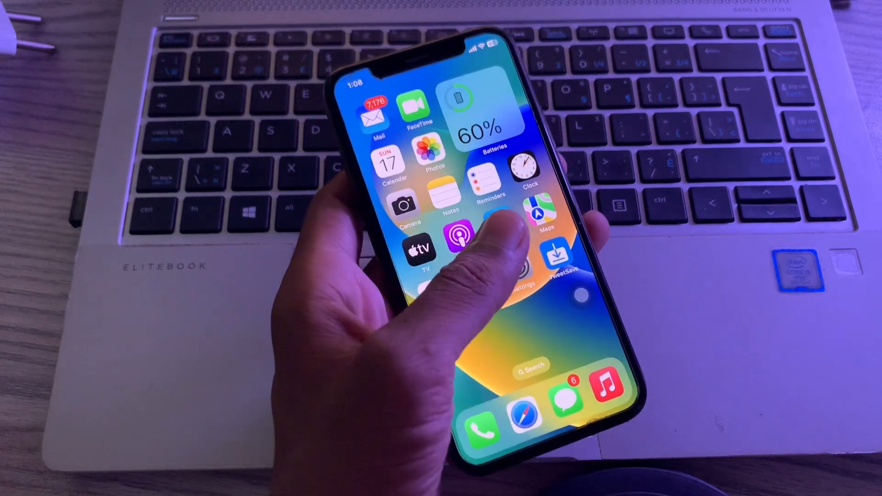
Enable Depth Control under Camera › Preserve Settings so it is kept between launches.
{"action": "left_click", "coordinate": [523, 282]}
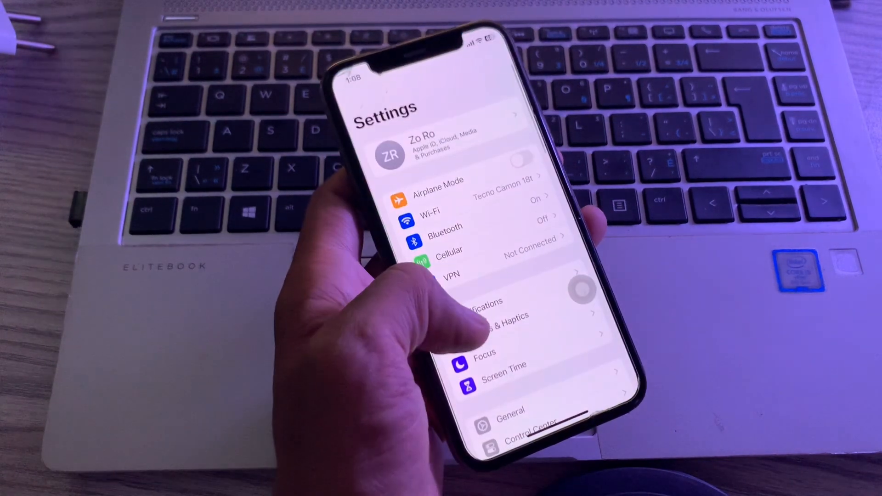
{"action": "scroll", "scroll_direction": "down", "scroll_amount": 3}
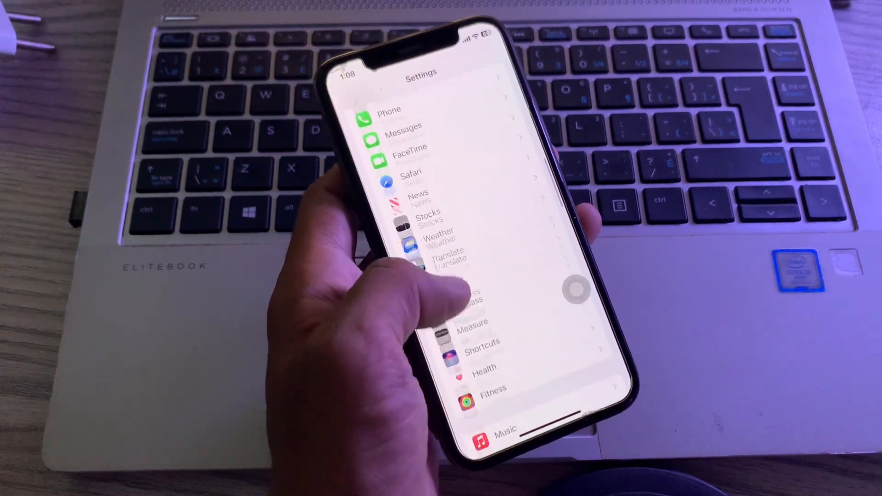
{"action": "scroll", "scroll_direction": "down", "scroll_amount": 3}
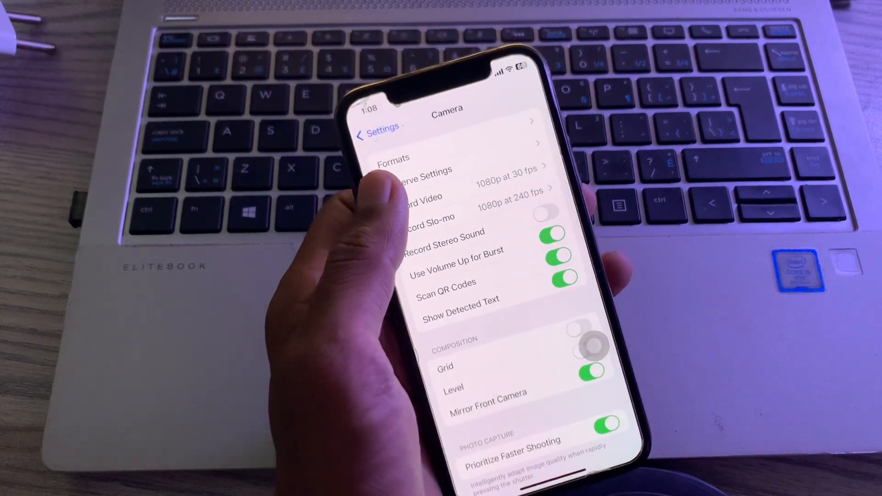
{"action": "left_click", "coordinate": [447, 170]}
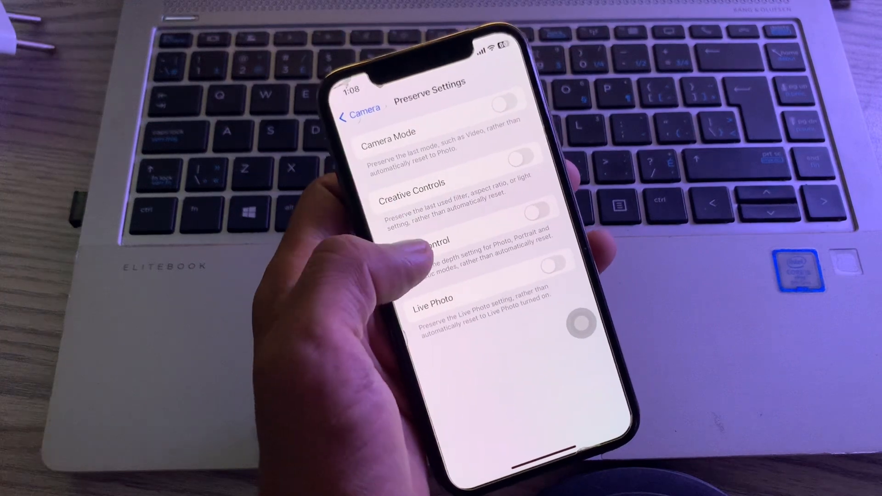
{"action": "left_click", "coordinate": [528, 203]}
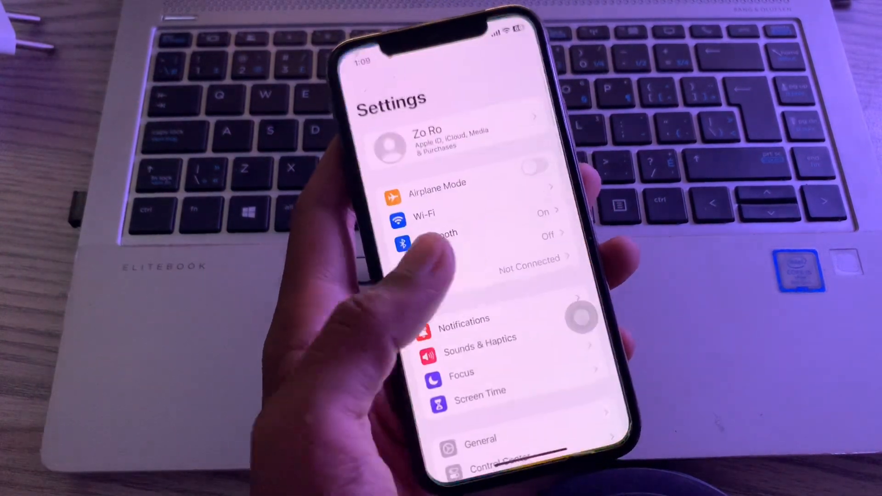
{"action": "left_click", "coordinate": [479, 440]}
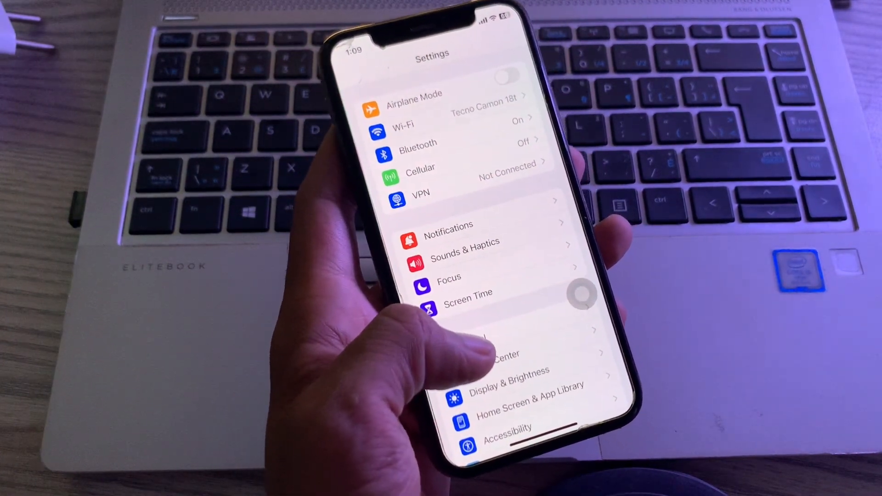
Choose Reset All Settings under General › Transfer or Reset iPhone, reaching the passcode prompt.
{"action": "left_click", "coordinate": [501, 337]}
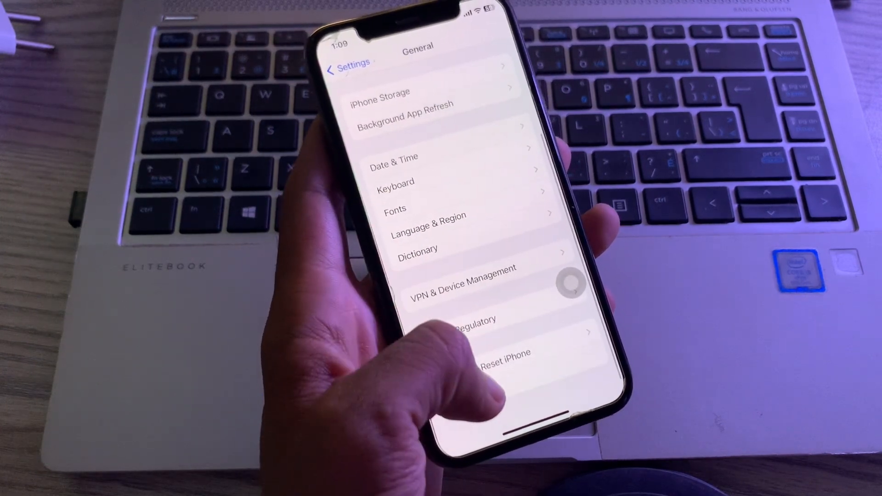
{"action": "left_click", "coordinate": [493, 353]}
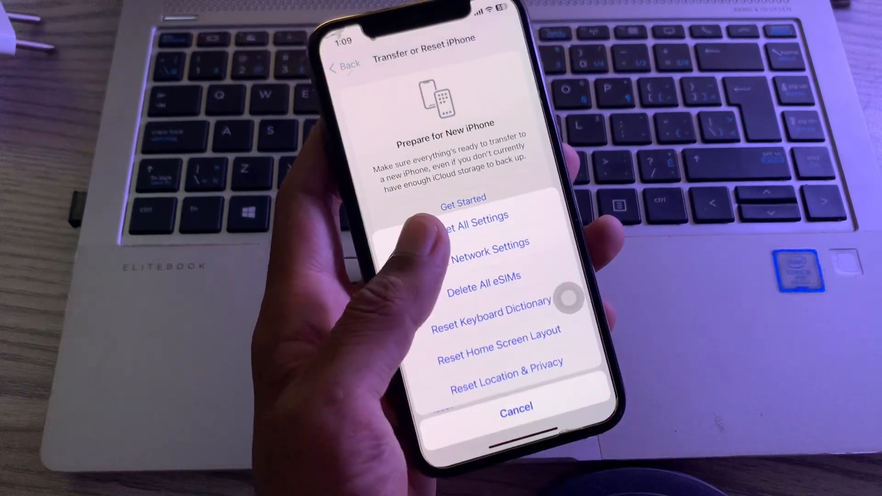
{"action": "left_click", "coordinate": [474, 223]}
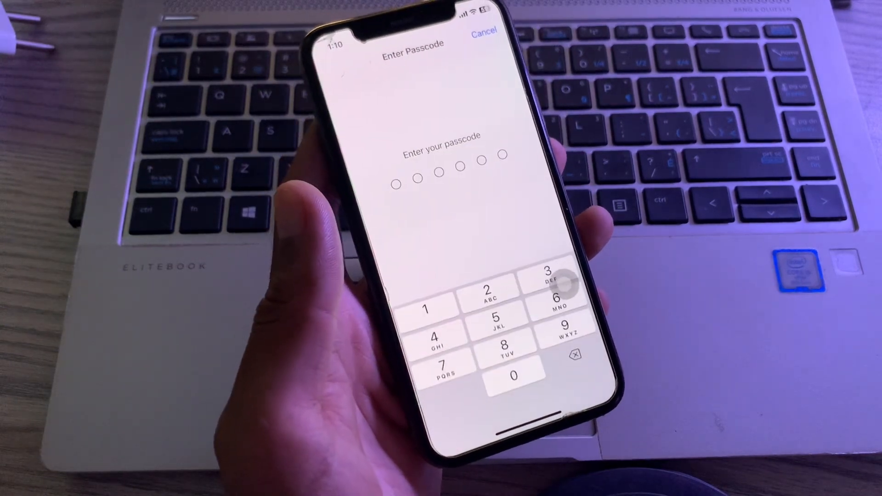